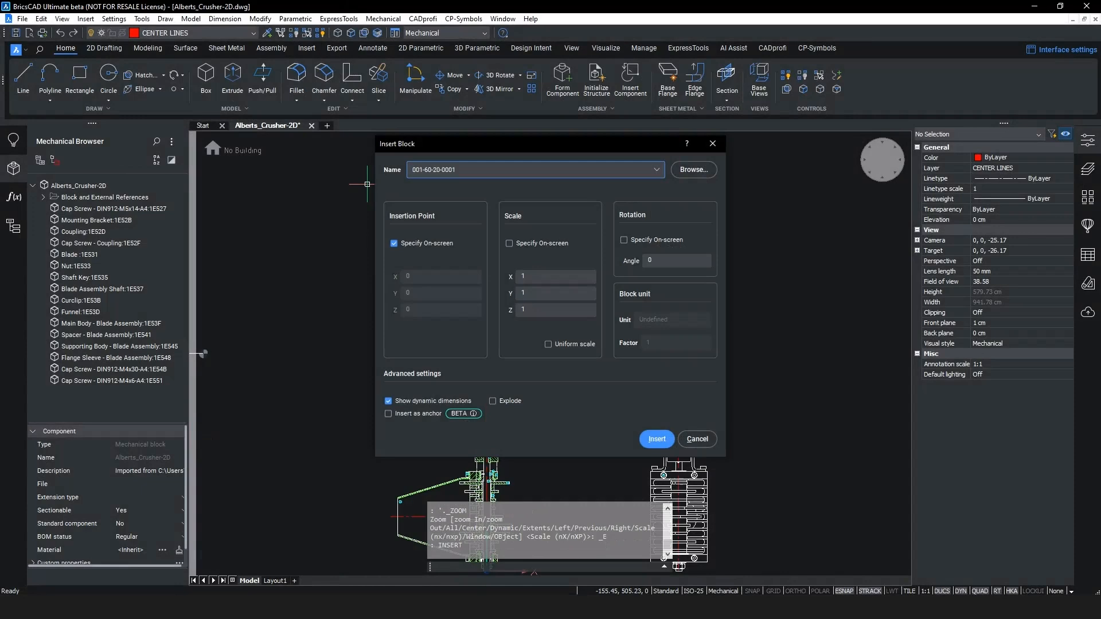
Step: Place block 001-60-2D-0001 (BLDC motor unit section) into the crusher assembly drawing
click(694, 170)
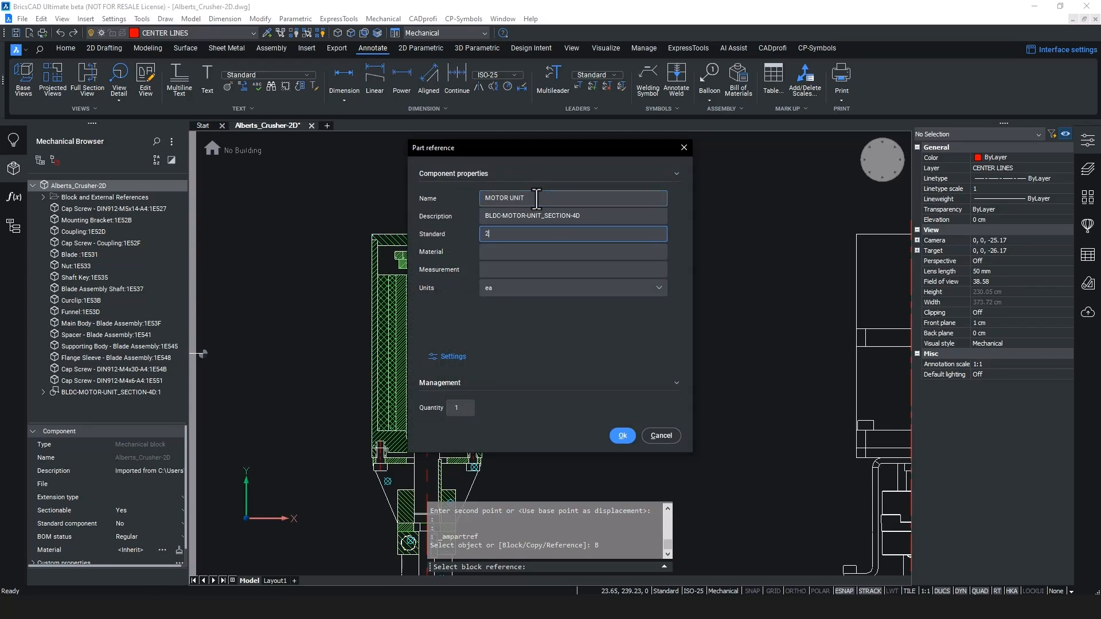
Step: Fill in standard 24V DC for the MOTOR UNIT part reference and move to the Material field
text(4V DC)
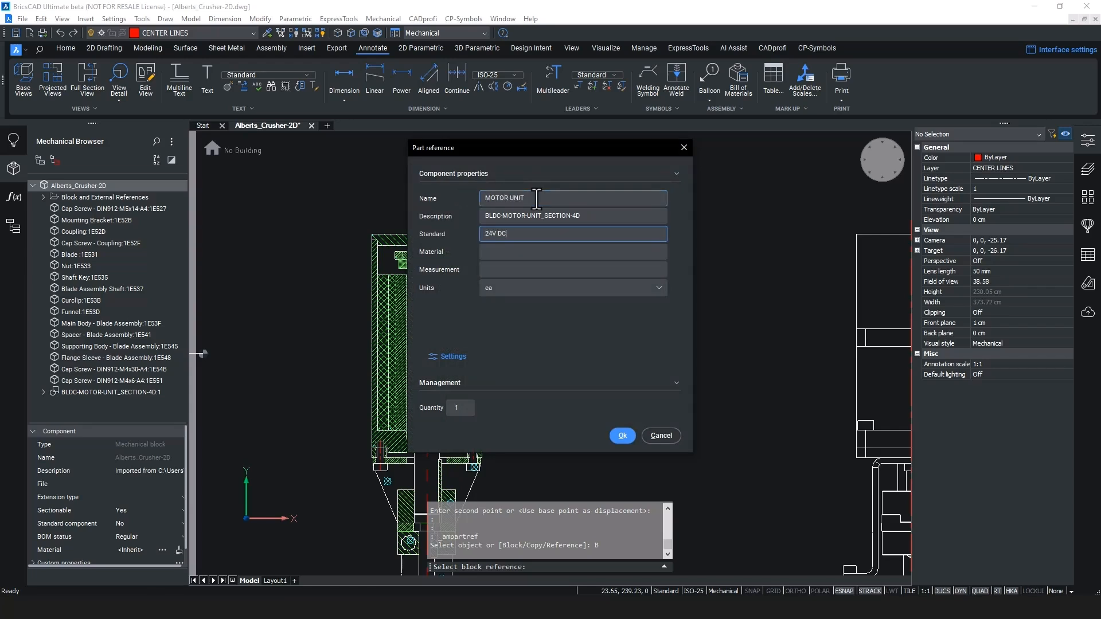
click(574, 251)
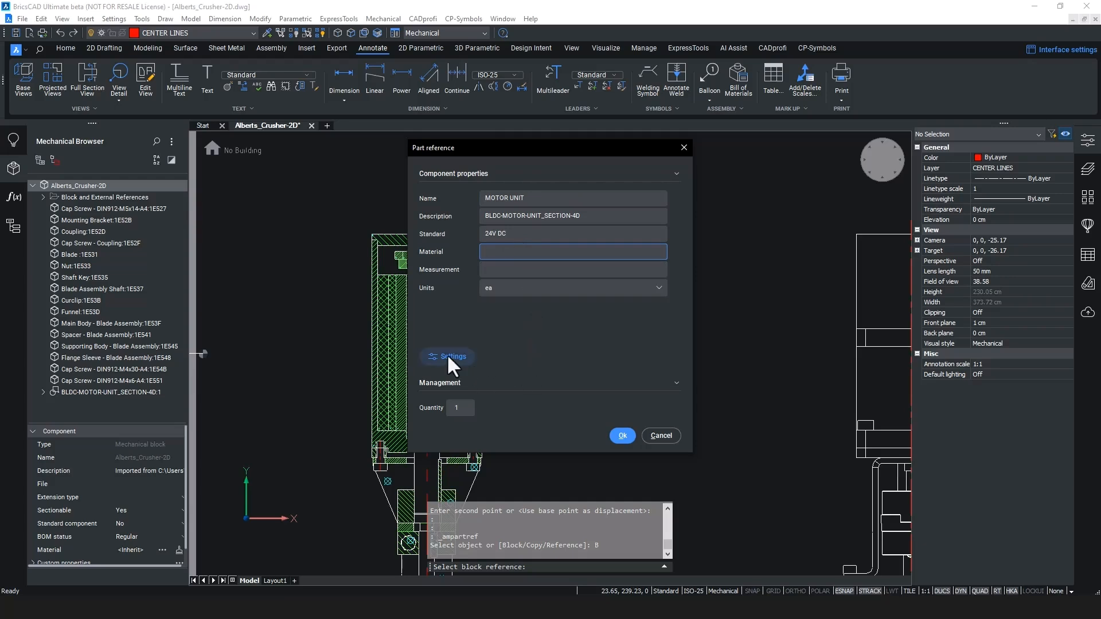
Step: Review the BOM settings, then confirm the MOTOR UNIT part reference with standard 24V DC
click(452, 357)
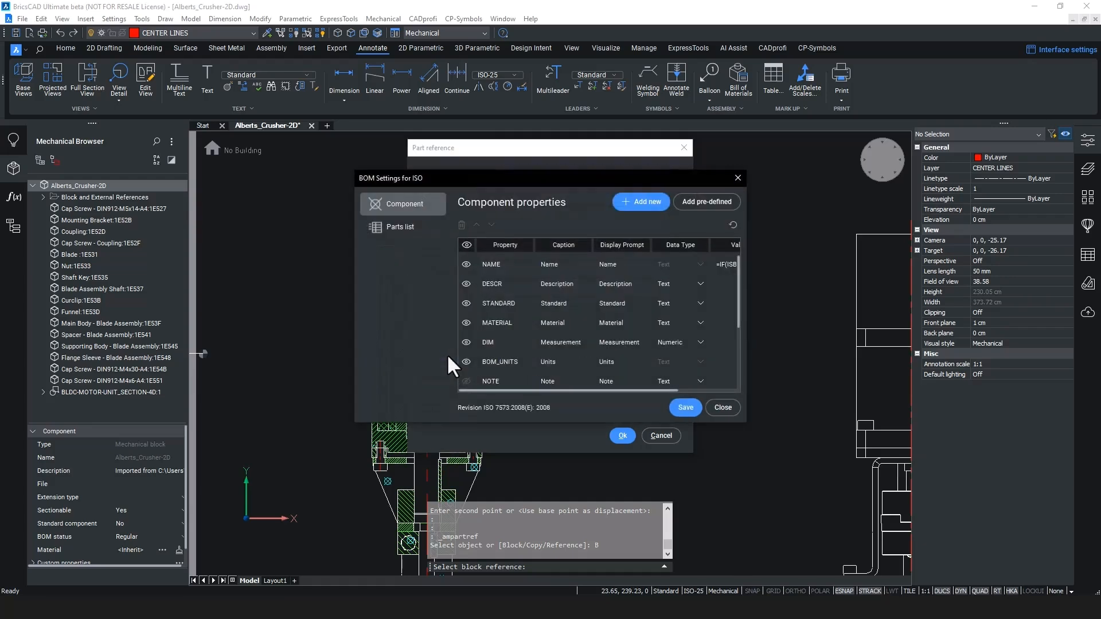
scroll(down, 3)
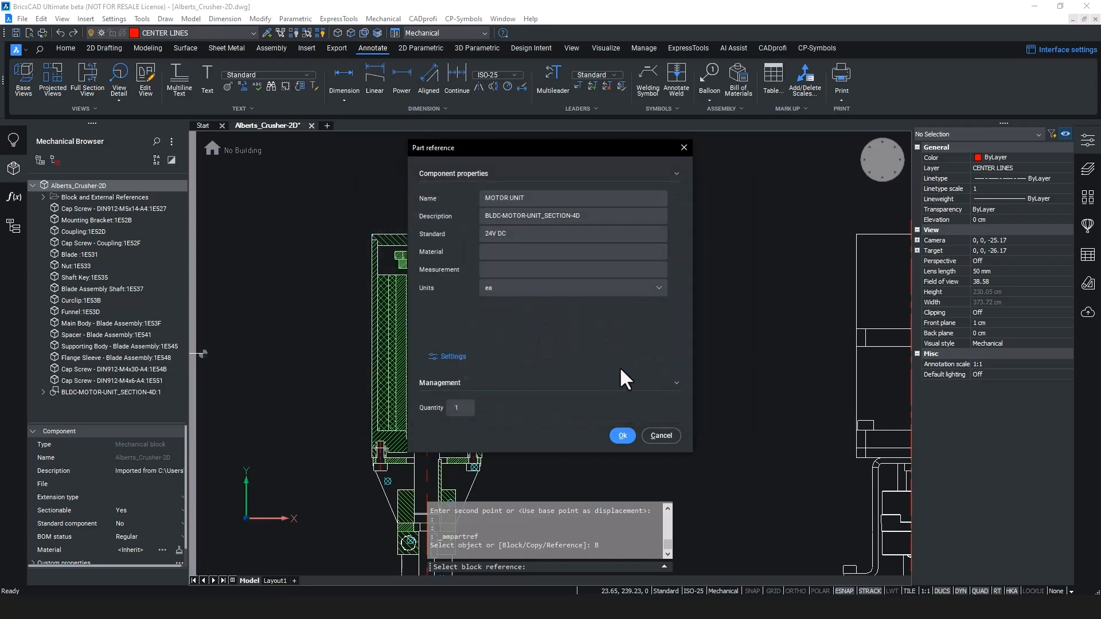
click(622, 435)
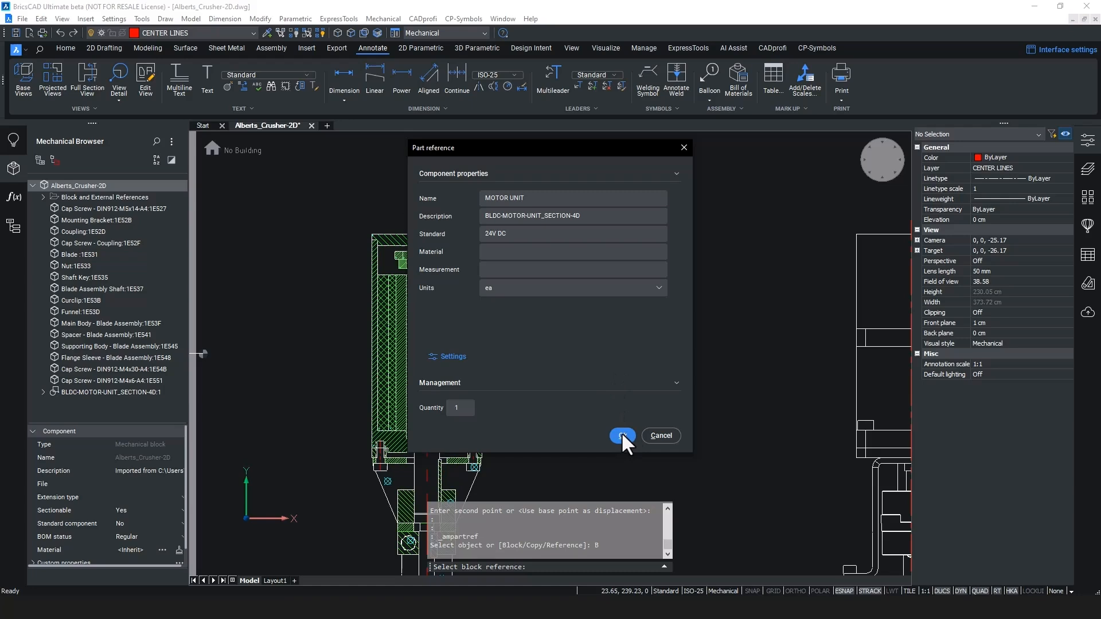
click(621, 436)
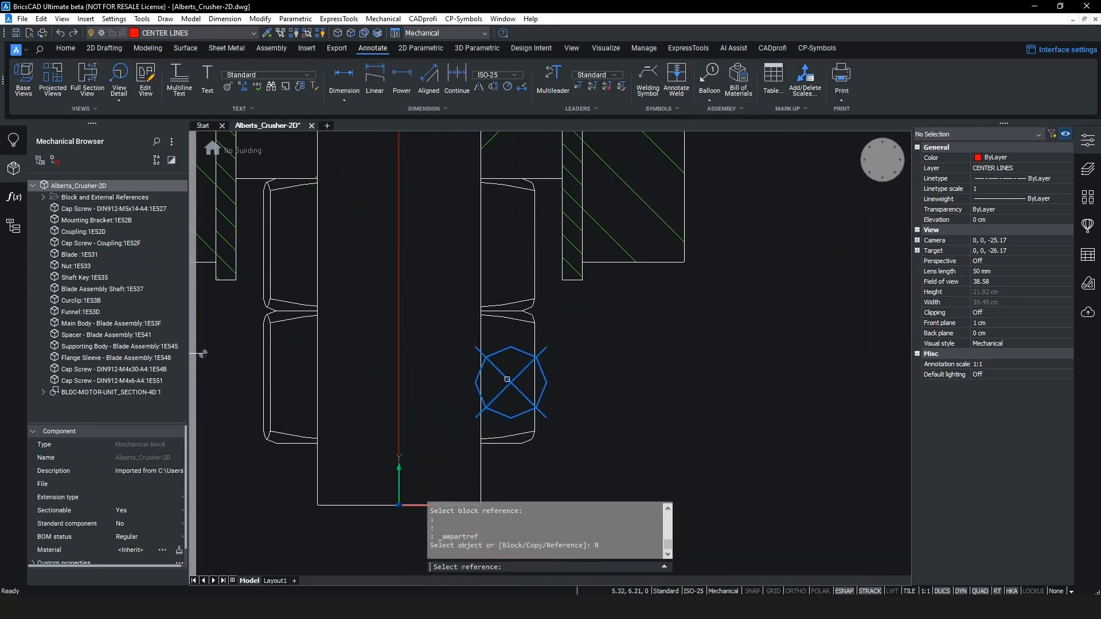
Step: Give the nut a part reference with standard DIN934-M8-A4 via AMPARTREF Reference
click(507, 380)
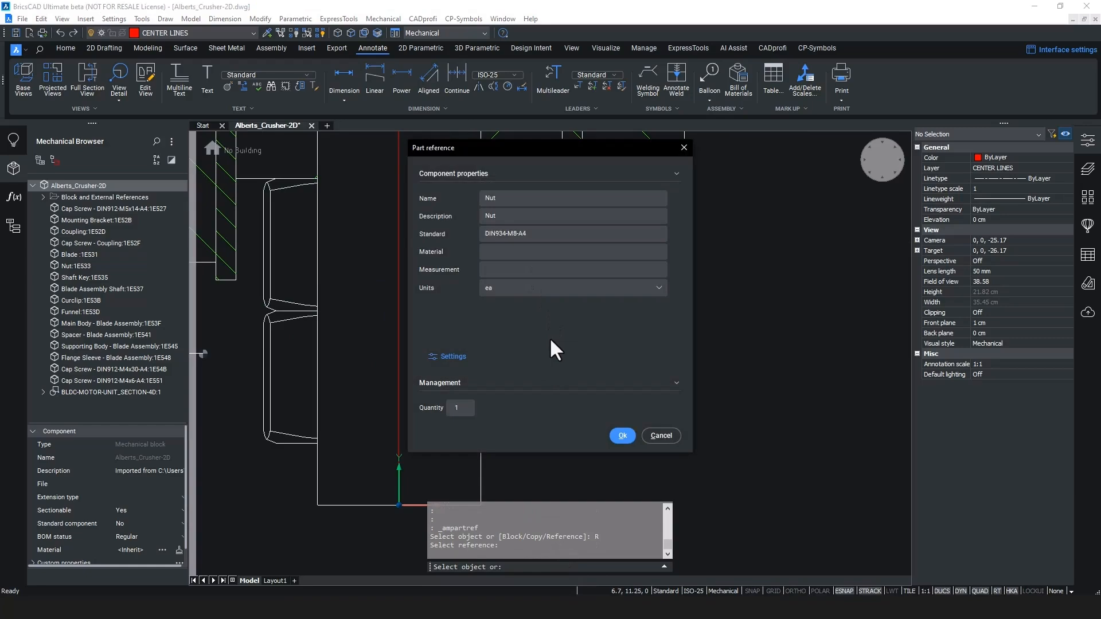
click(622, 436)
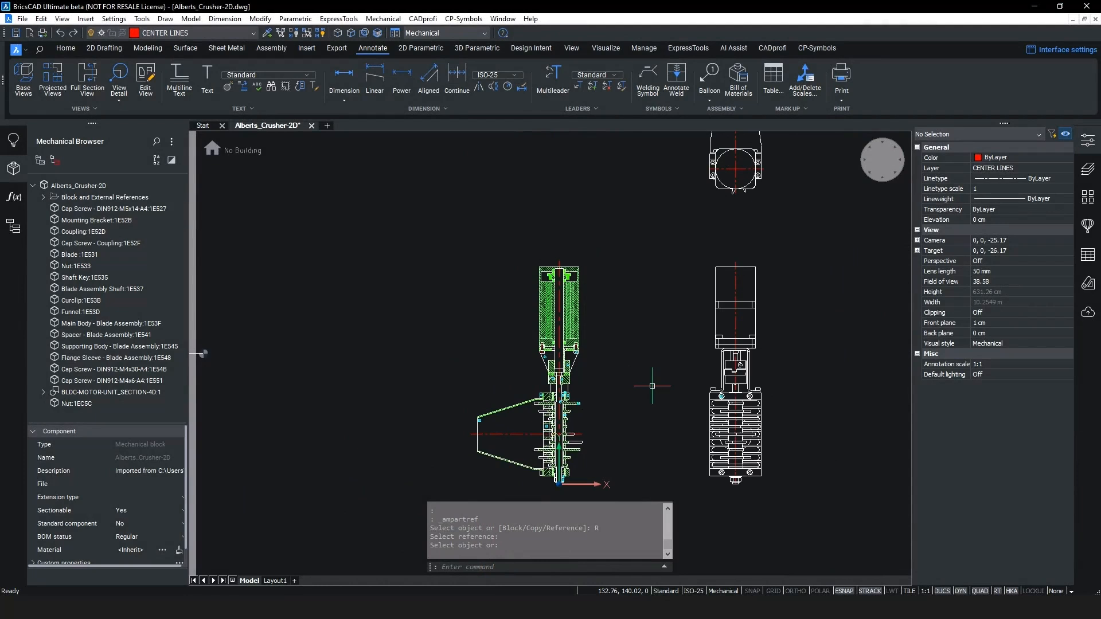
Step: Review the parts-list properties in AMBOMSETTINGS and save the ISO BOM settings
text(AMBOMSETTINGS)
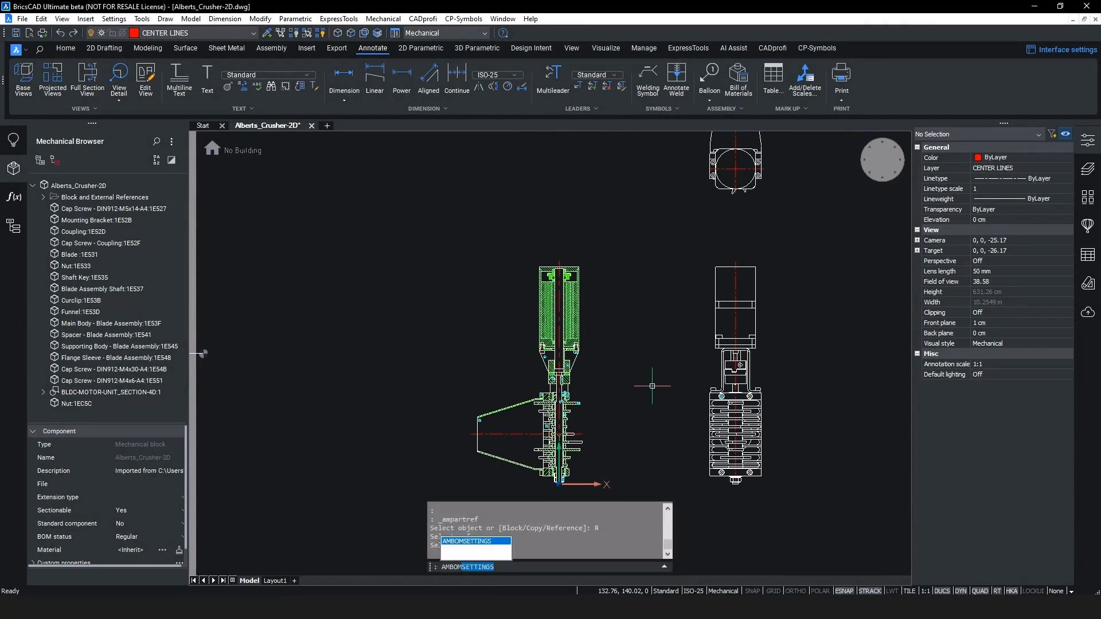
key(Enter)
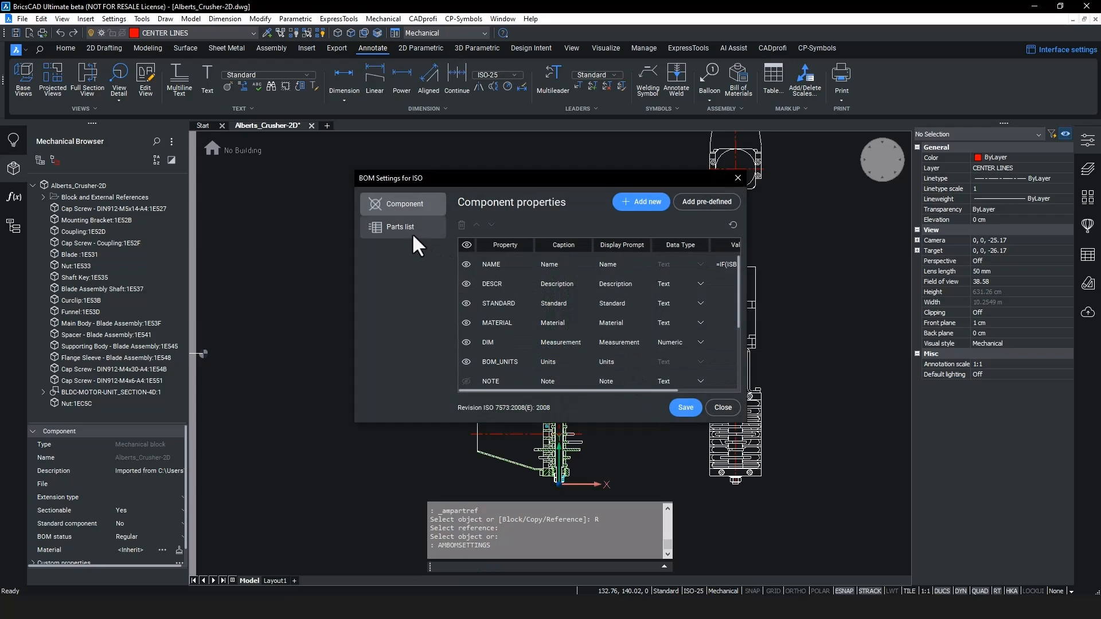
click(399, 226)
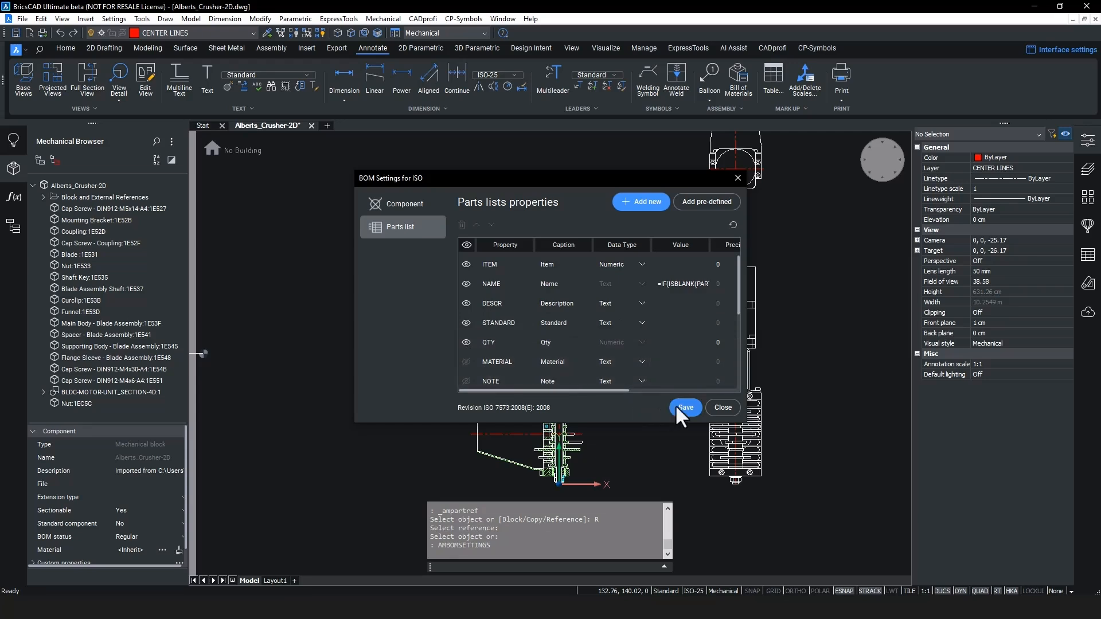
click(684, 408)
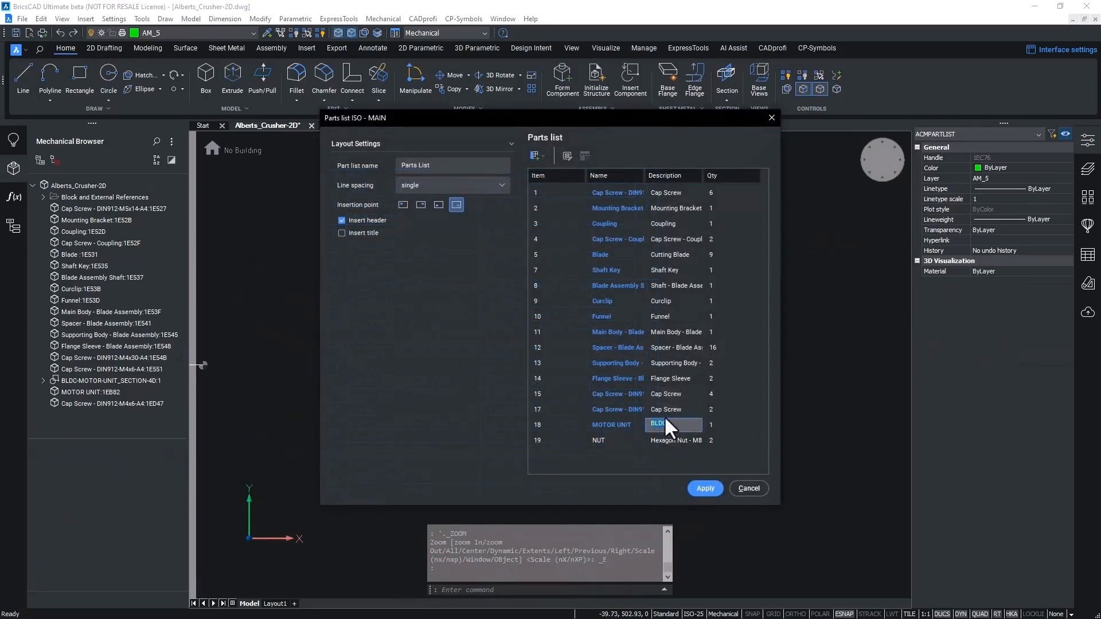
Step: Describe the motor unit as 24VDC Brushless and renumber items consecutively from 1 to 17
text(24VDC Brushless)
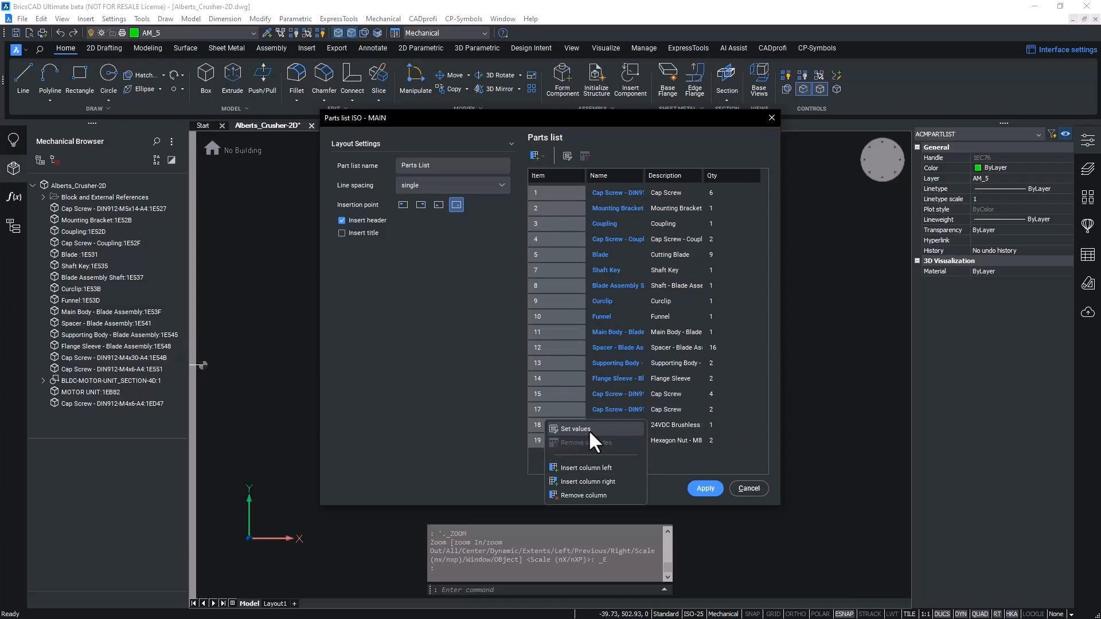
click(575, 429)
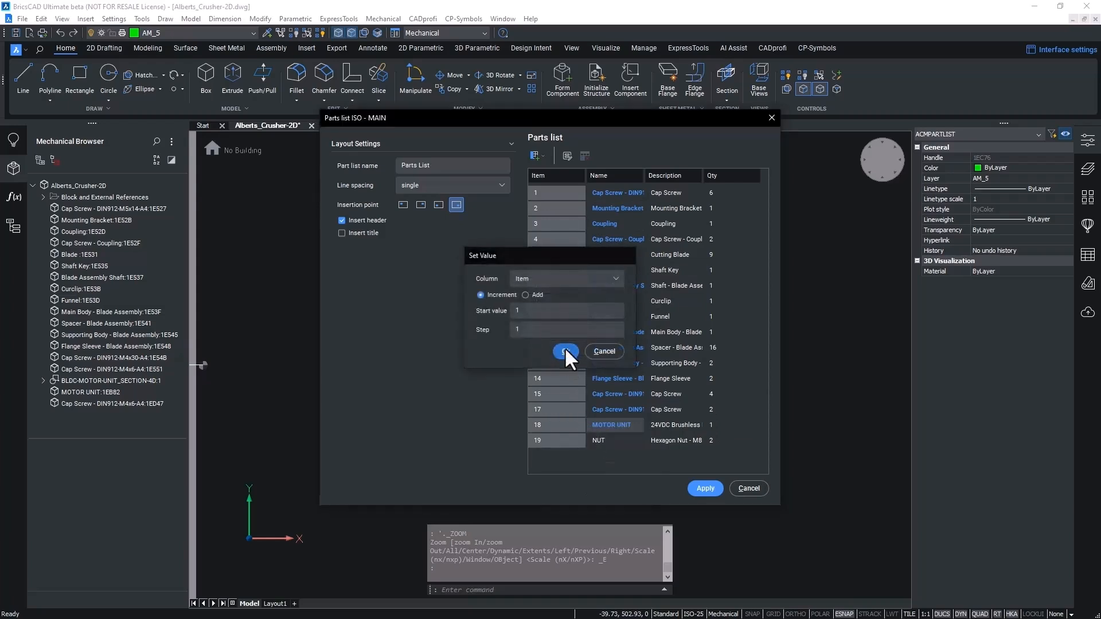
click(565, 351)
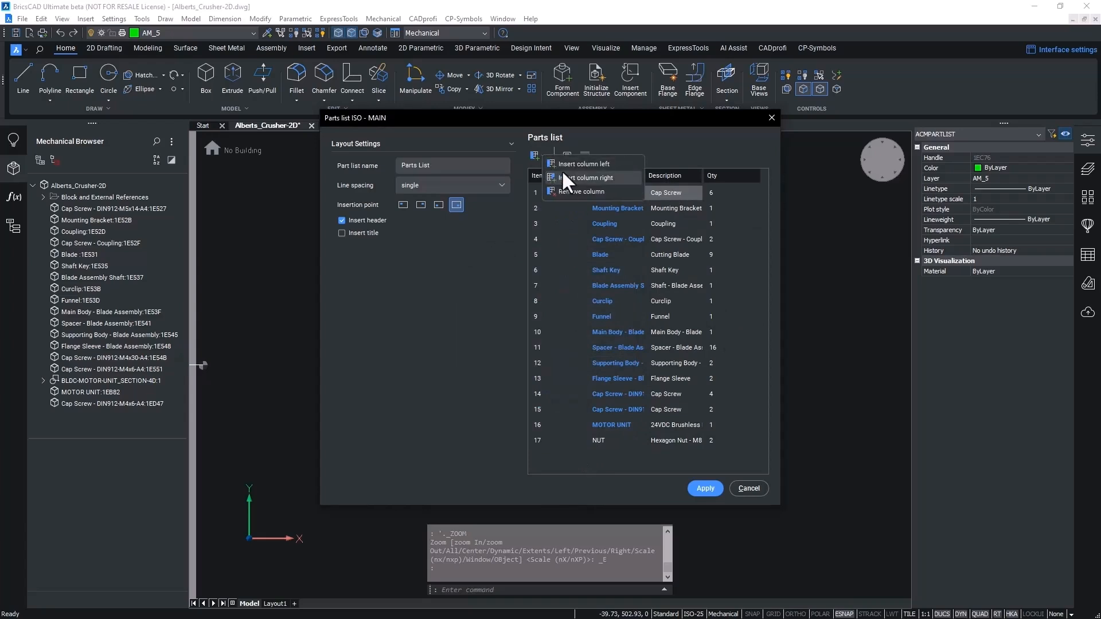
Step: Add a Standard column to the parts list showing DIN912 and DIN934 codes
click(584, 177)
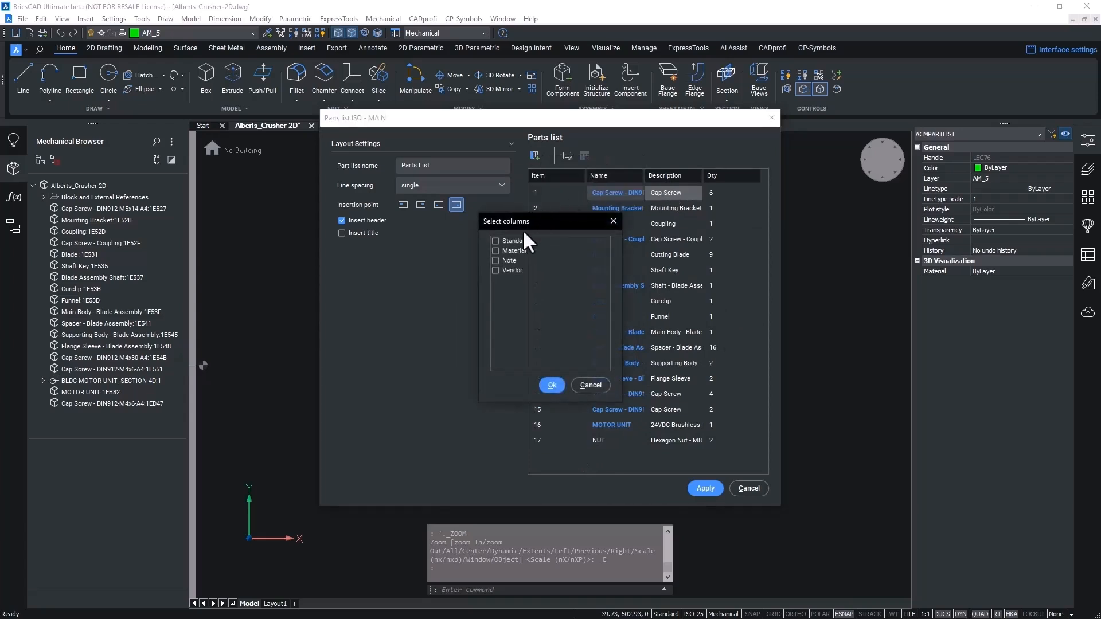
click(496, 241)
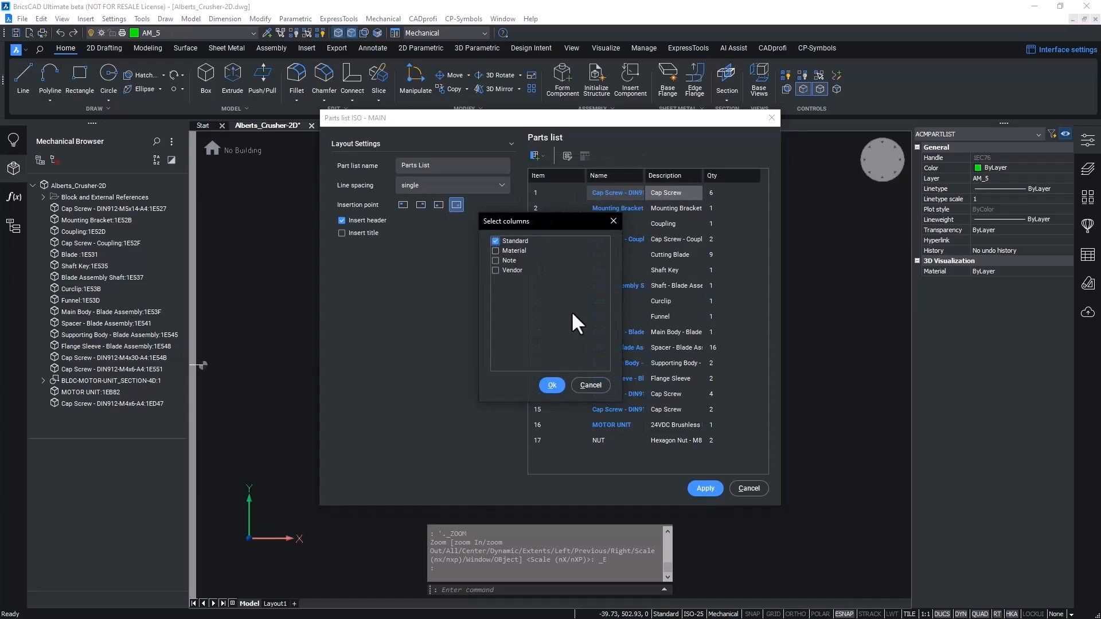
click(551, 385)
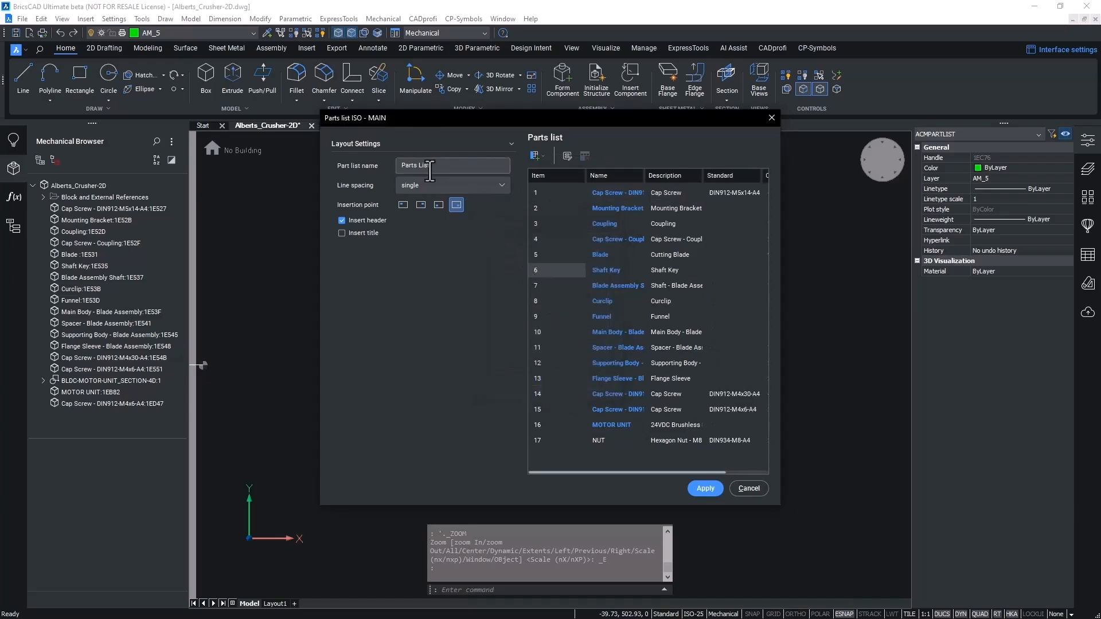
Step: Name the list 'Crusher Device Parts List' with a title row and double line spacing, and apply
triple_click(414, 165)
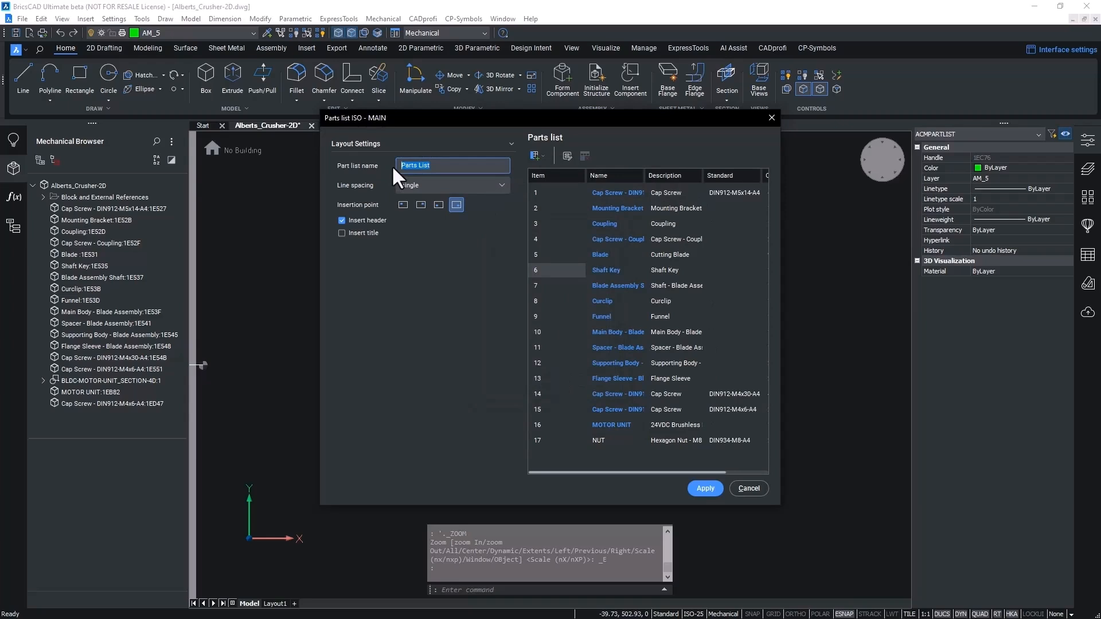
text(Crusher Device)
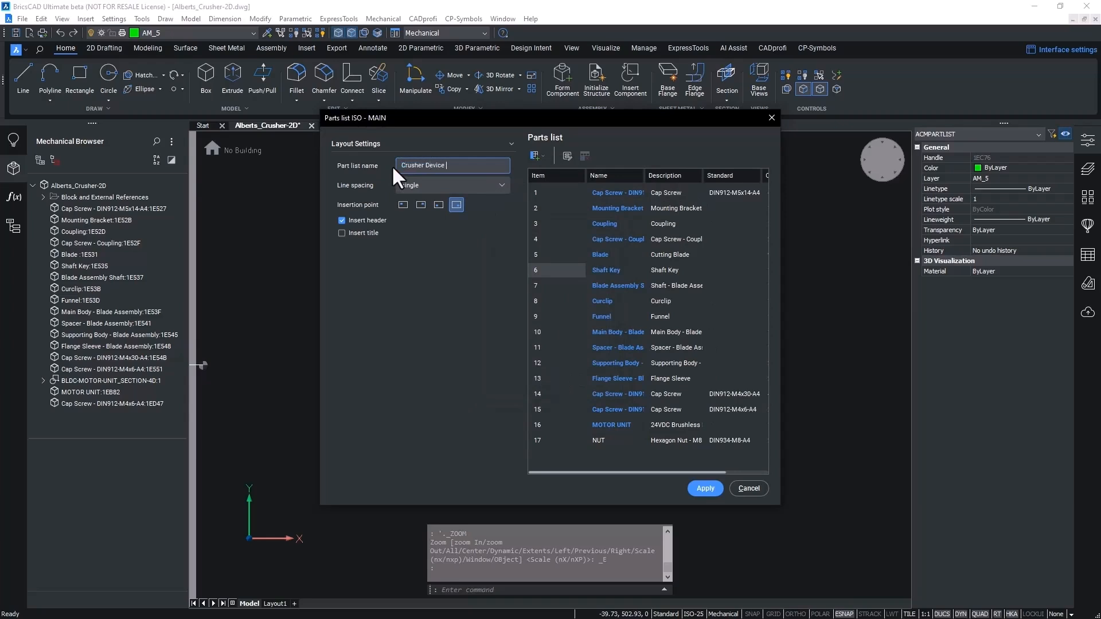
text(Parts List)
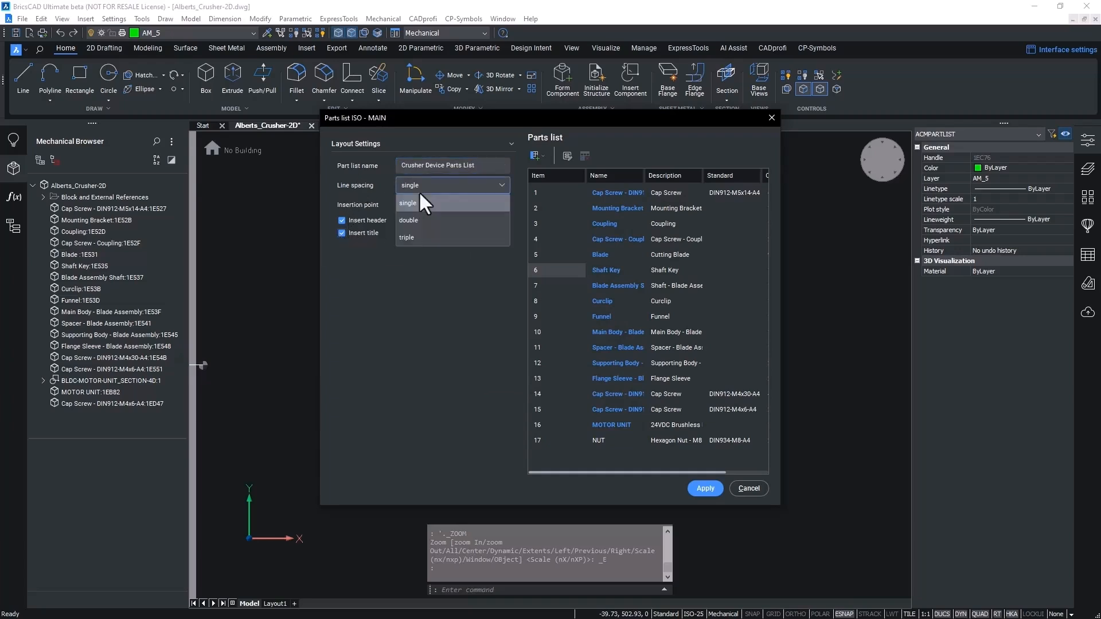
click(408, 220)
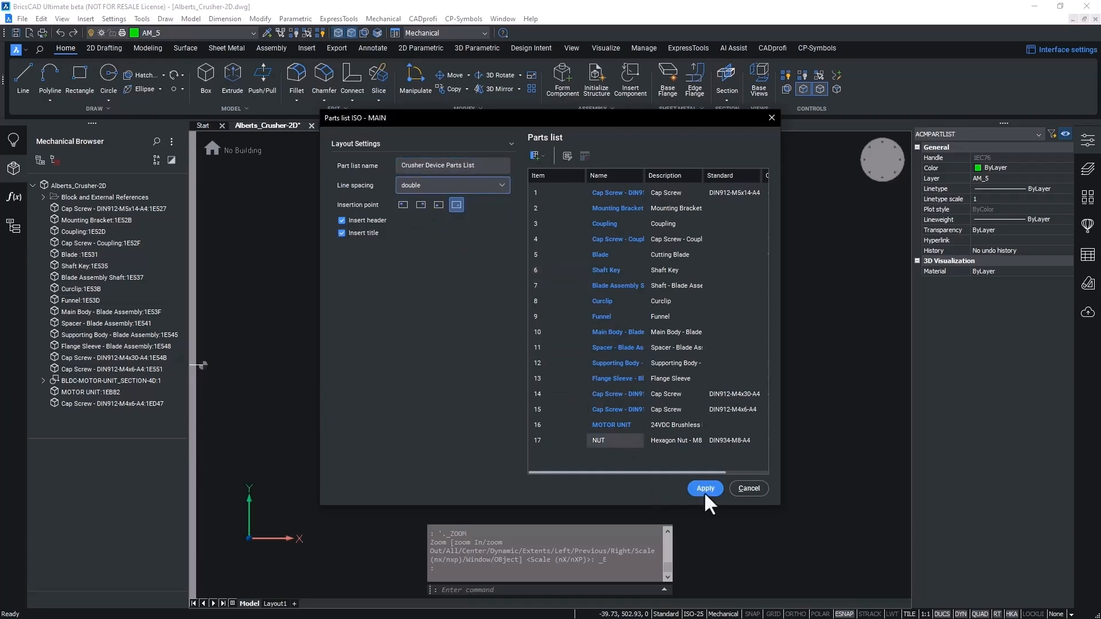
click(705, 488)
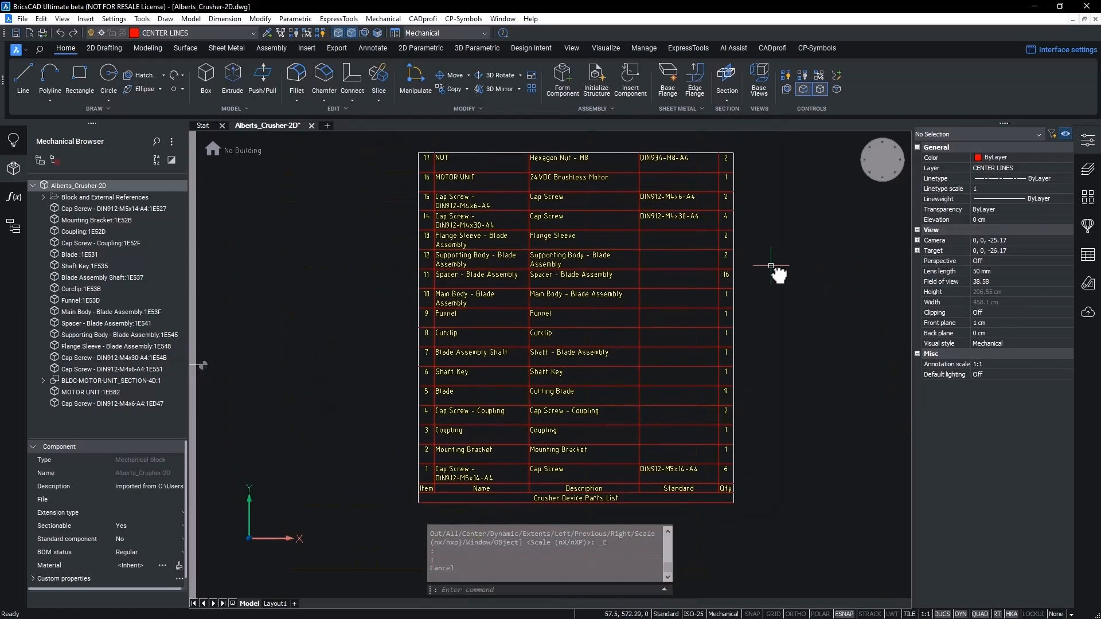
mouse_move(767, 266)
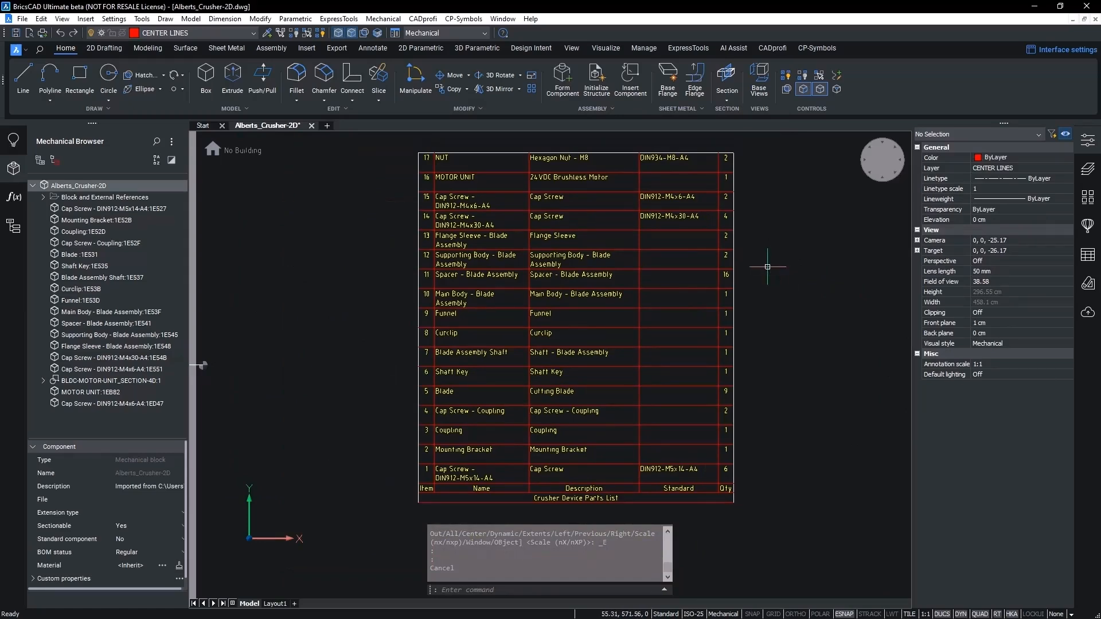